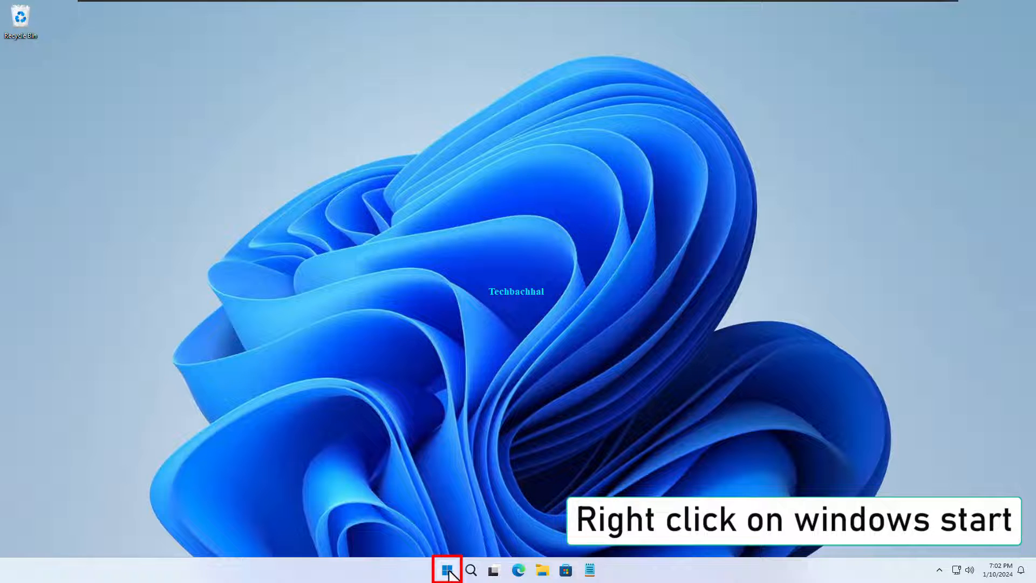
- Launch Task Manager from the Start button's quick-link menu
right_click(448, 570)
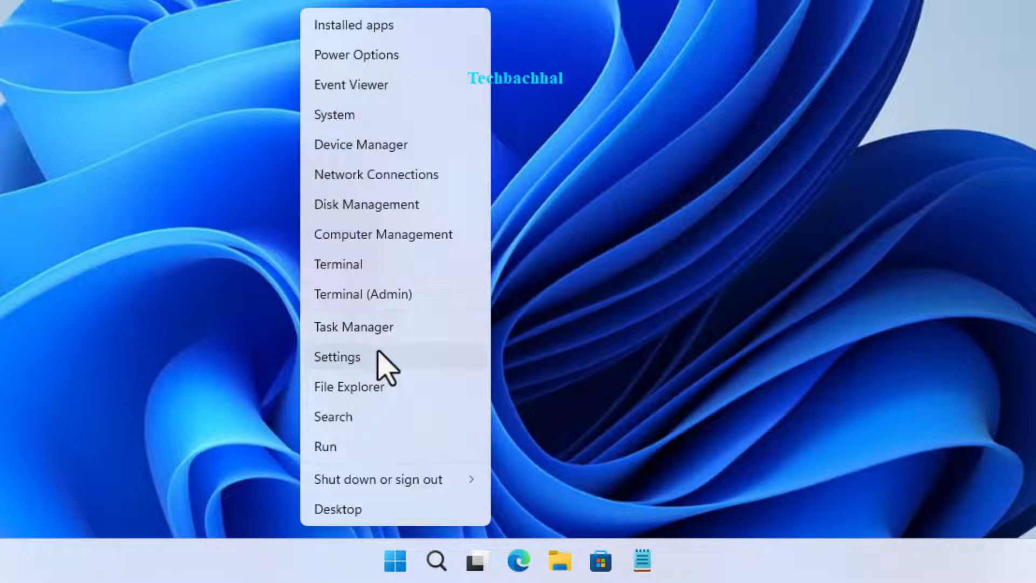
mouse_move(353, 326)
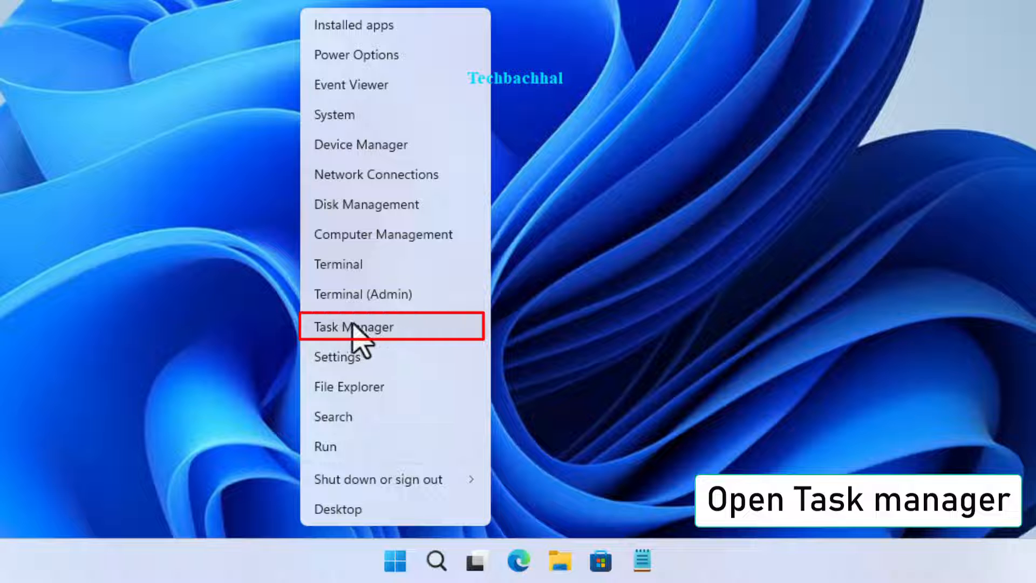
click(353, 325)
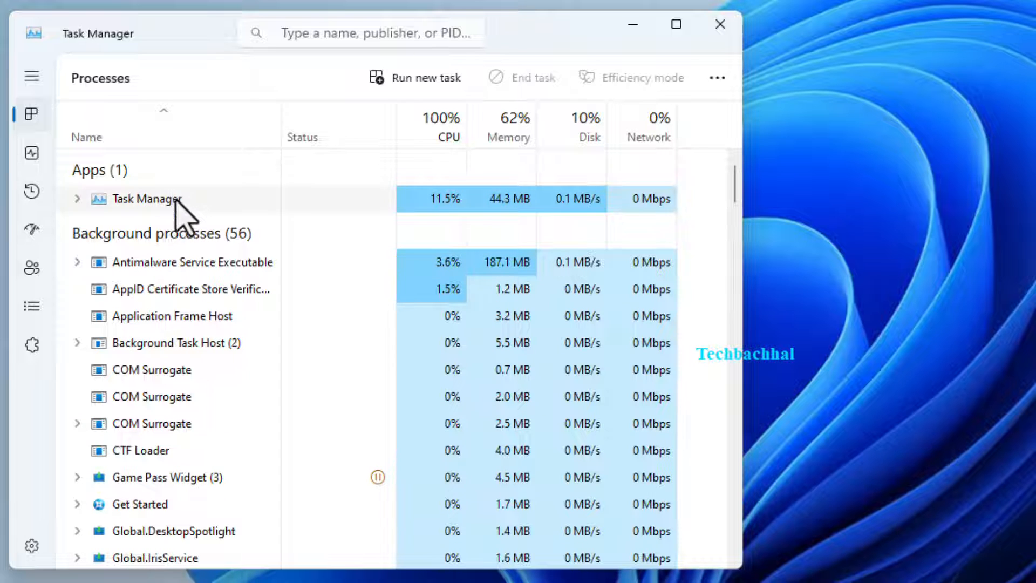
mouse_move(153, 403)
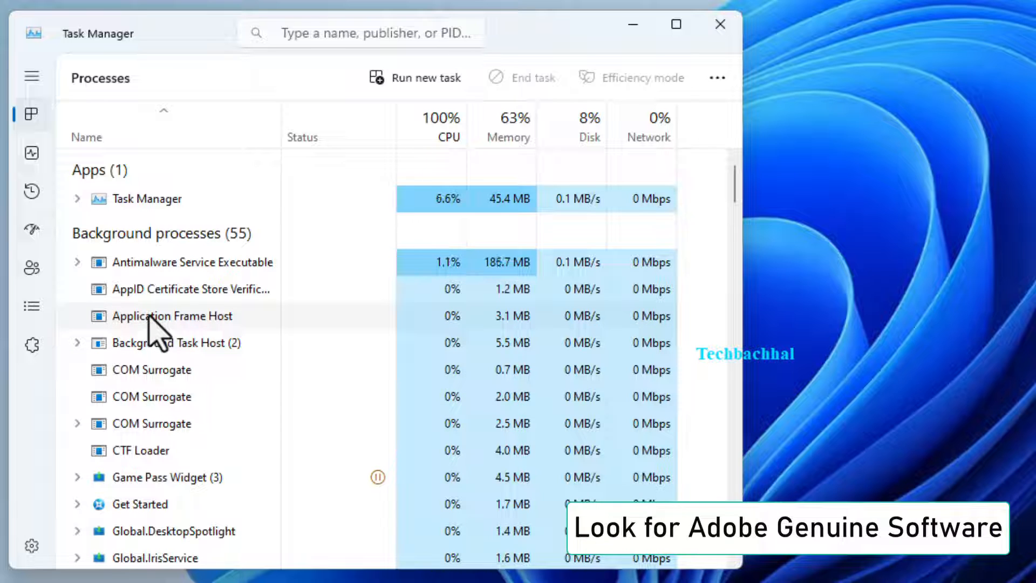
mouse_move(152, 304)
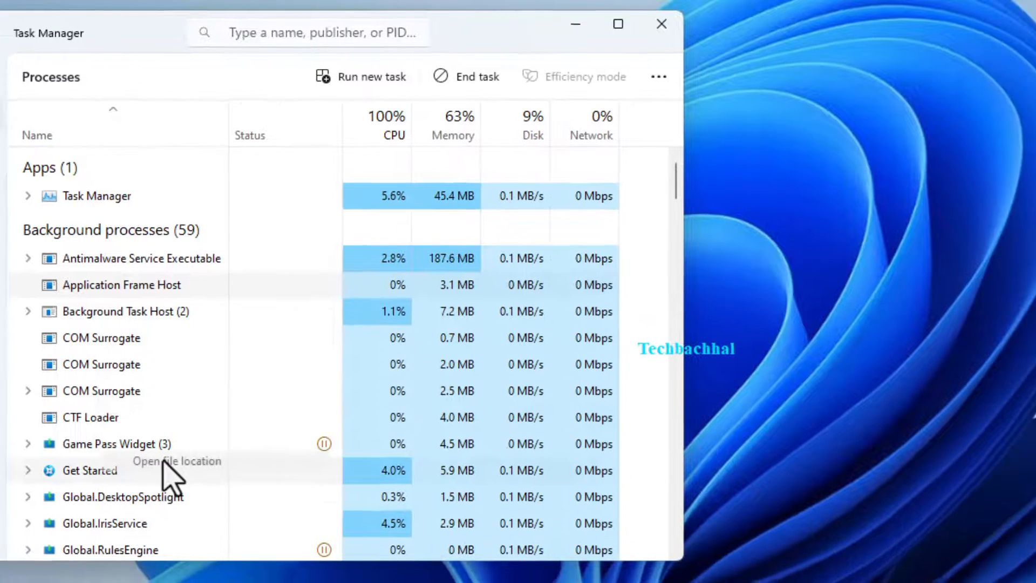
- Open the file location of the Adobe Genuine Software process in File Explorer
click(176, 460)
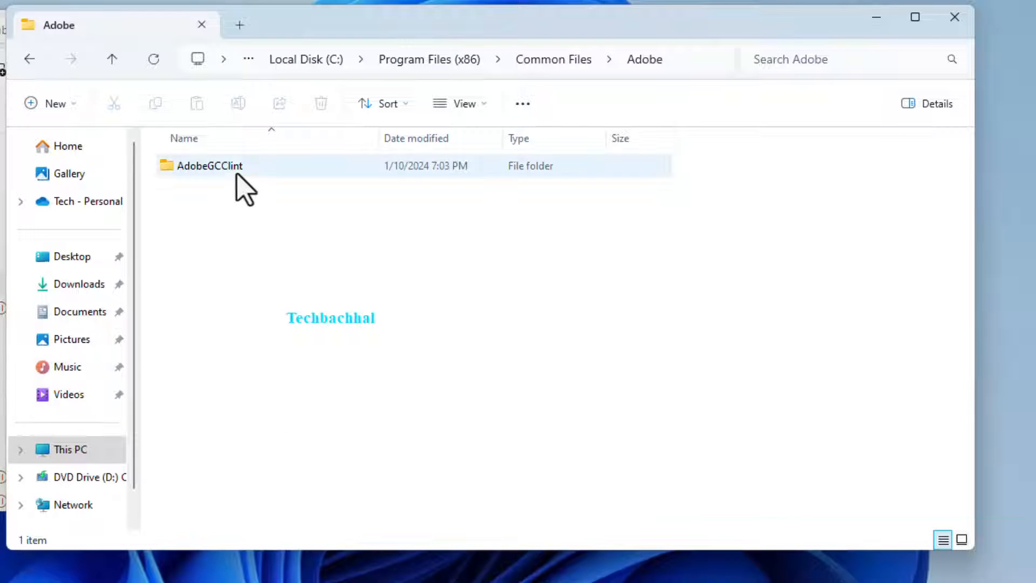
- Delete the AdobeGCClint folder from Common Files\Adobe with administrator permission
click(209, 165)
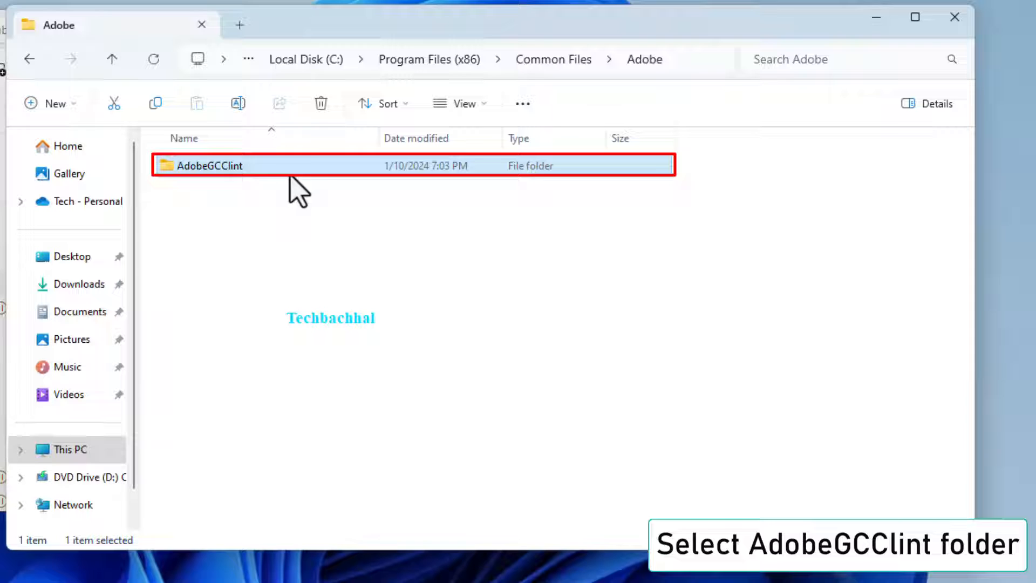
click(320, 103)
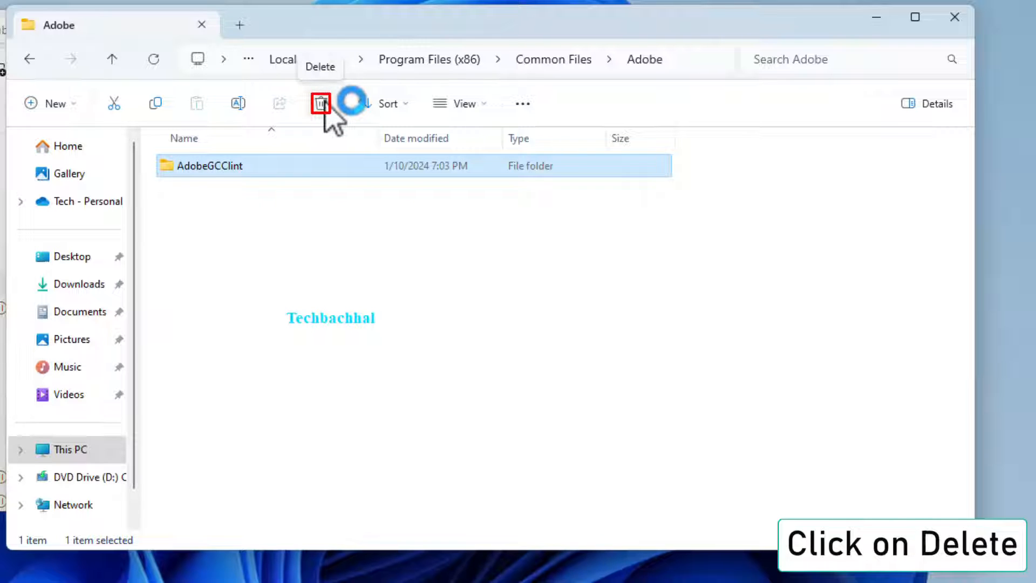
click(322, 104)
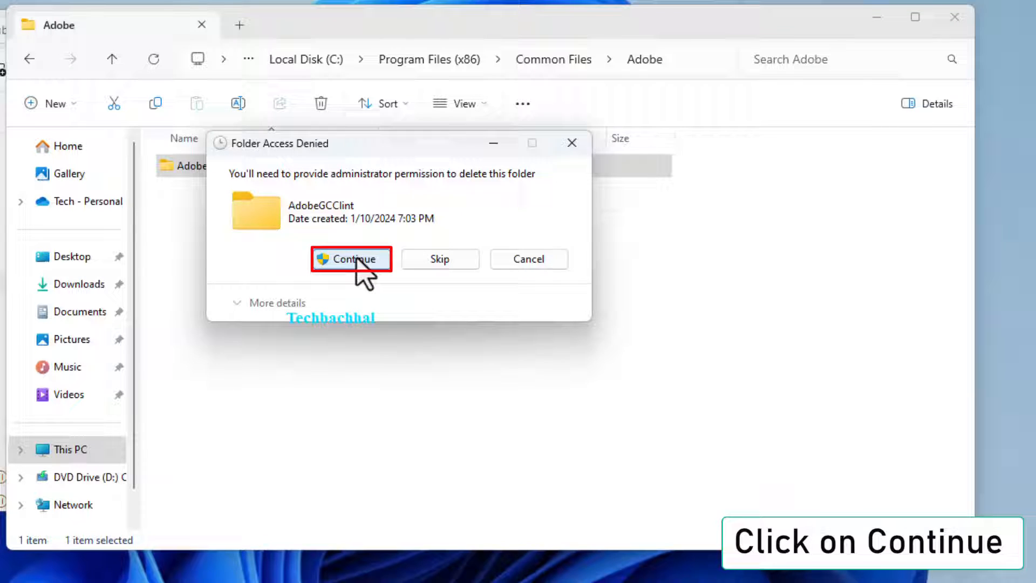
click(351, 258)
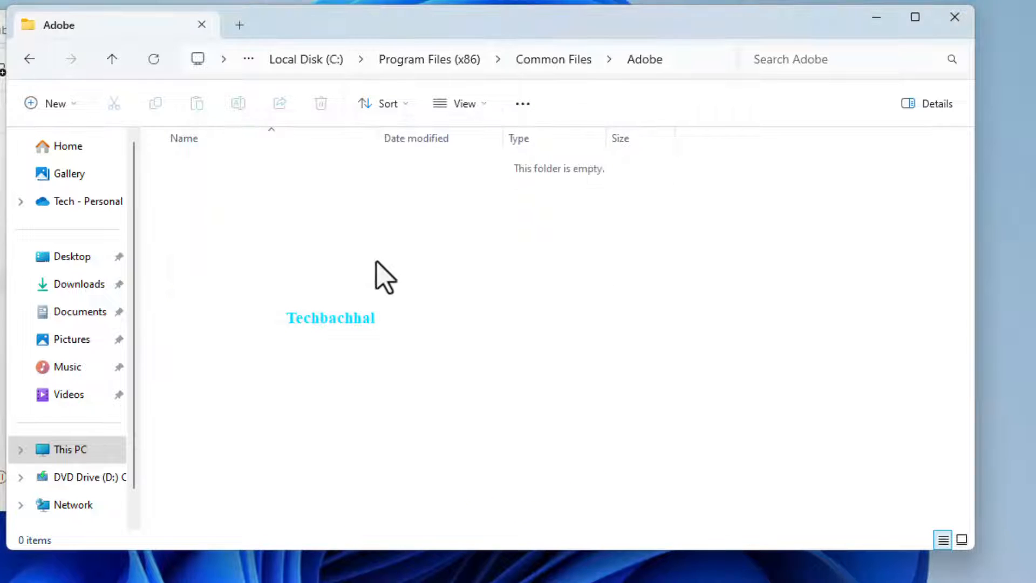
mouse_move(954, 18)
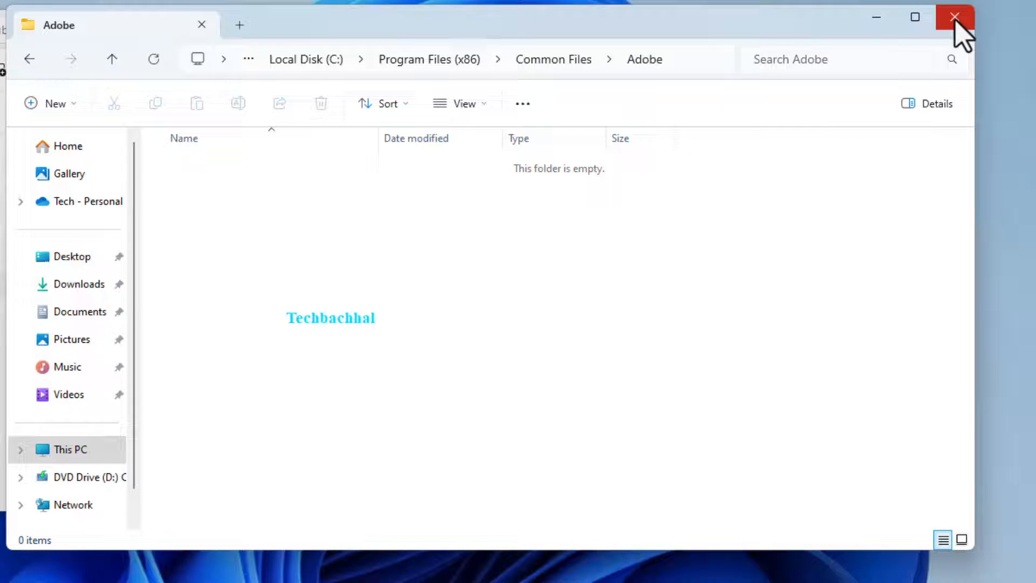
- Close File Explorer and Task Manager to return to the desktop
click(952, 16)
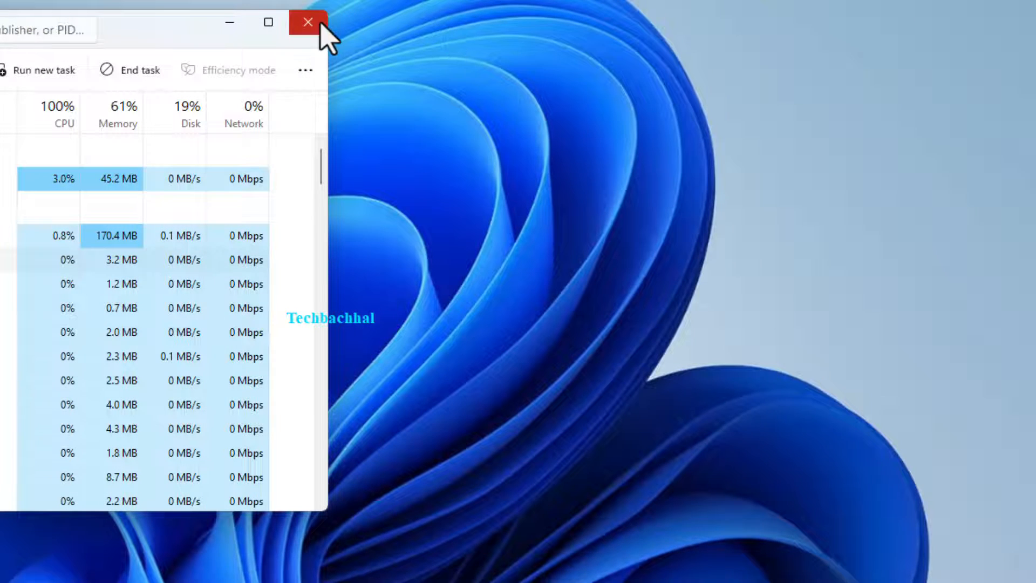
click(307, 21)
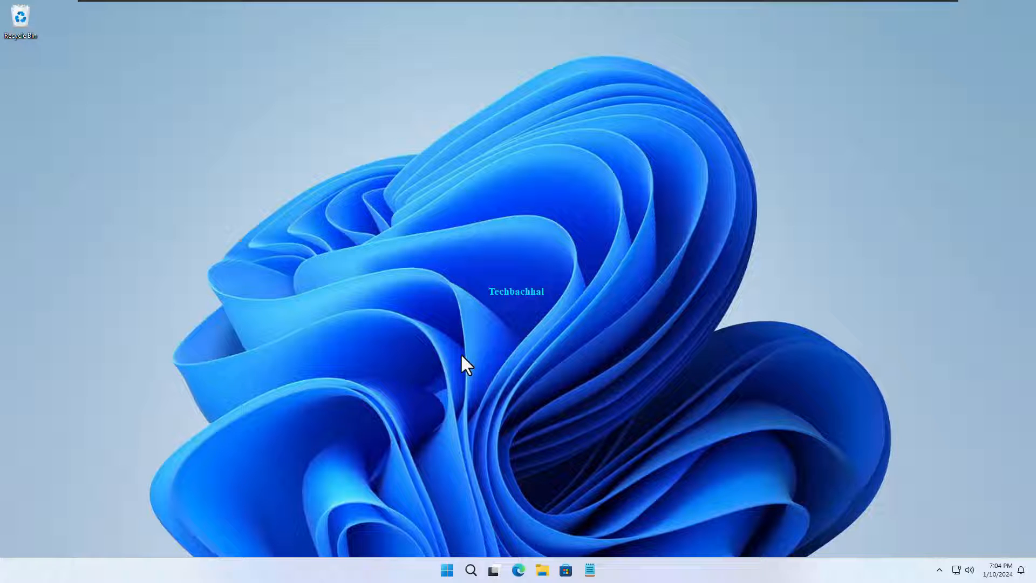
mouse_move(471, 572)
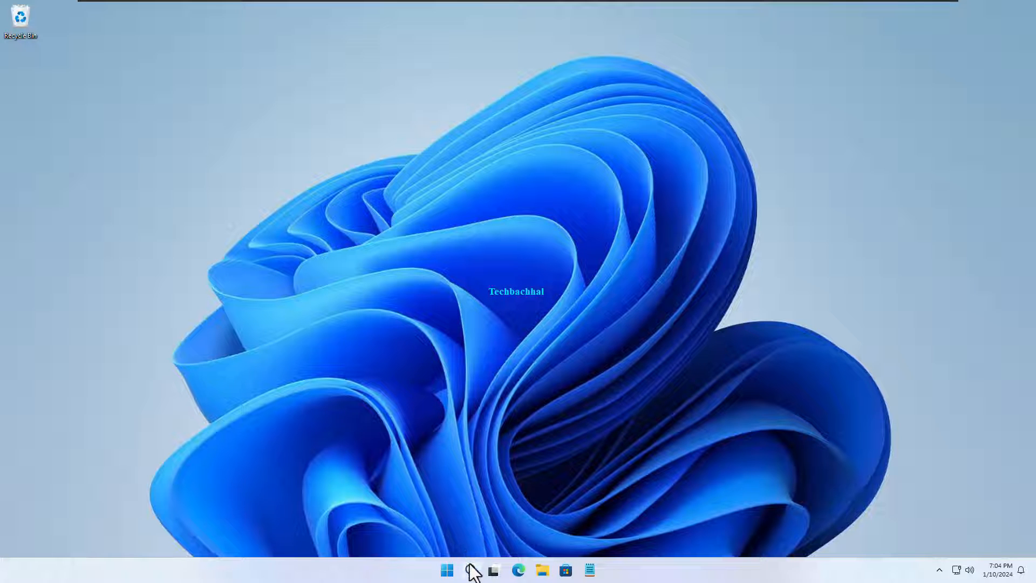
mouse_move(470, 570)
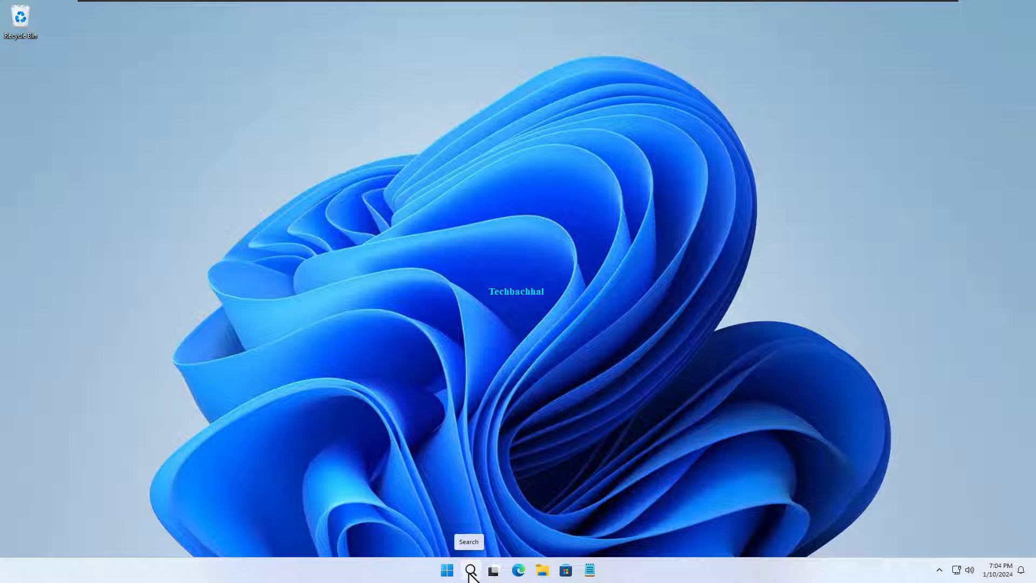
- Search Windows for 'services' to launch the Services console
click(469, 569)
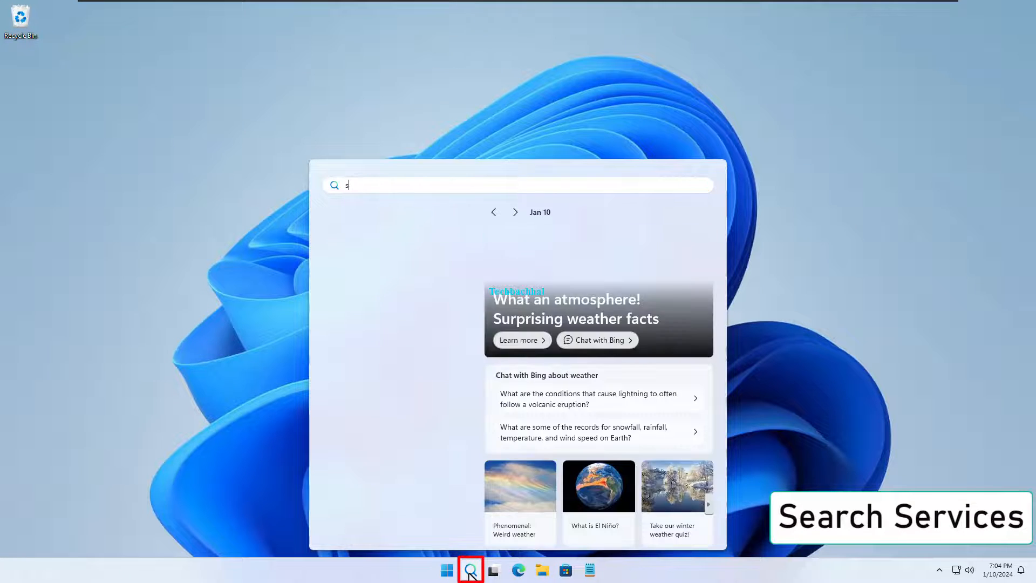
text(ervices)
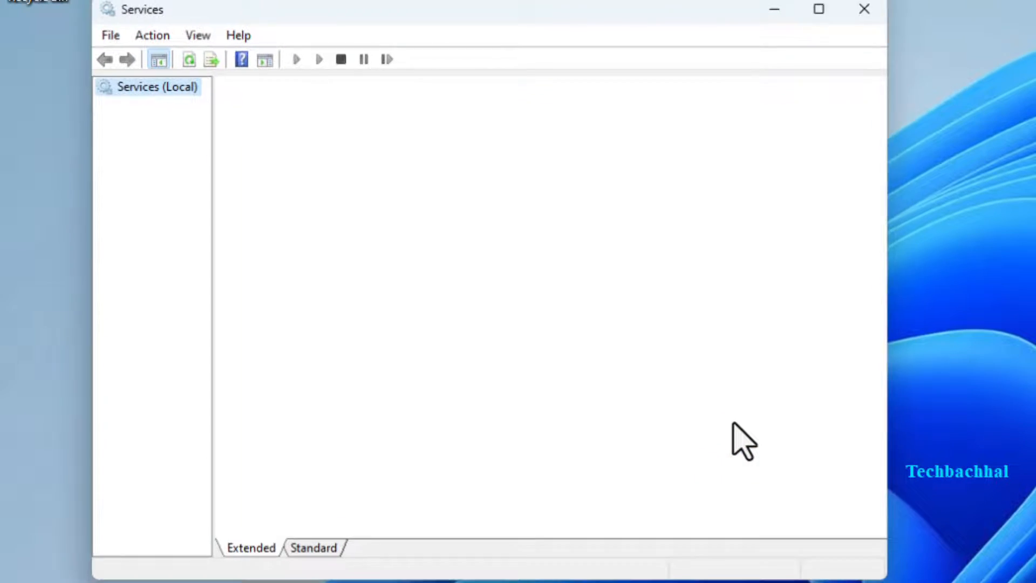
- Set the Application Identity service's startup type to Disabled and close Services
click(155, 86)
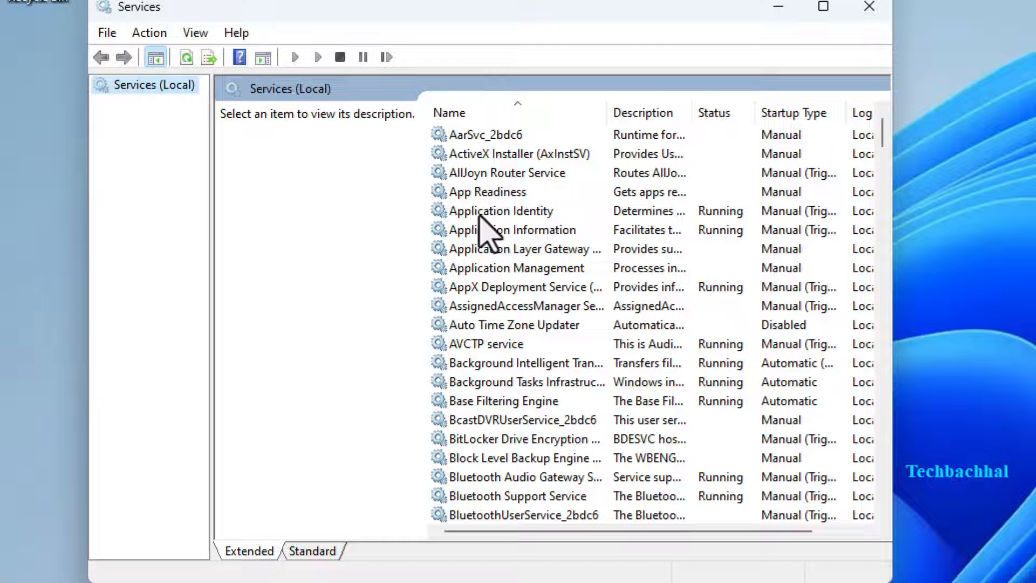
double_click(500, 210)
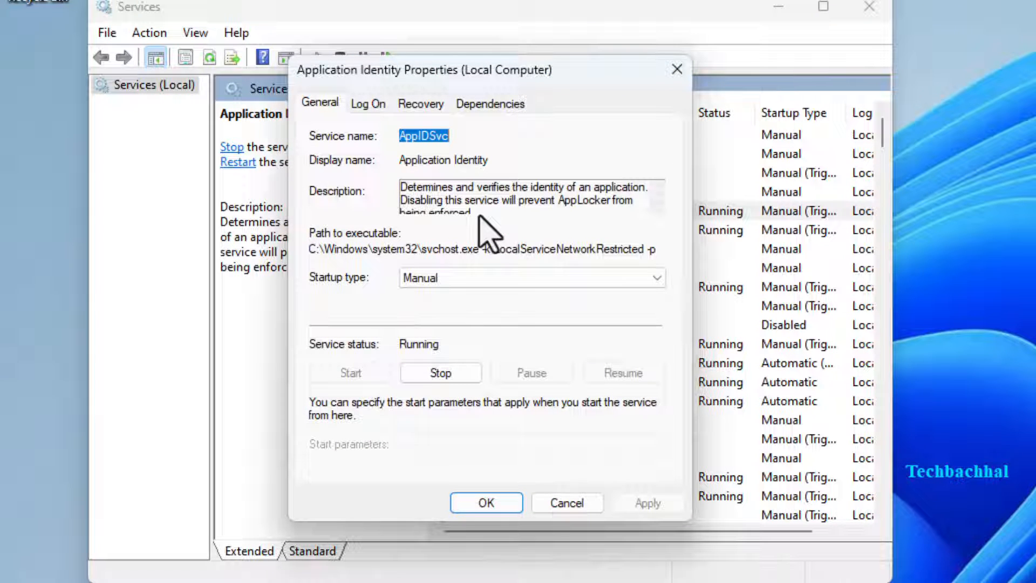
click(531, 277)
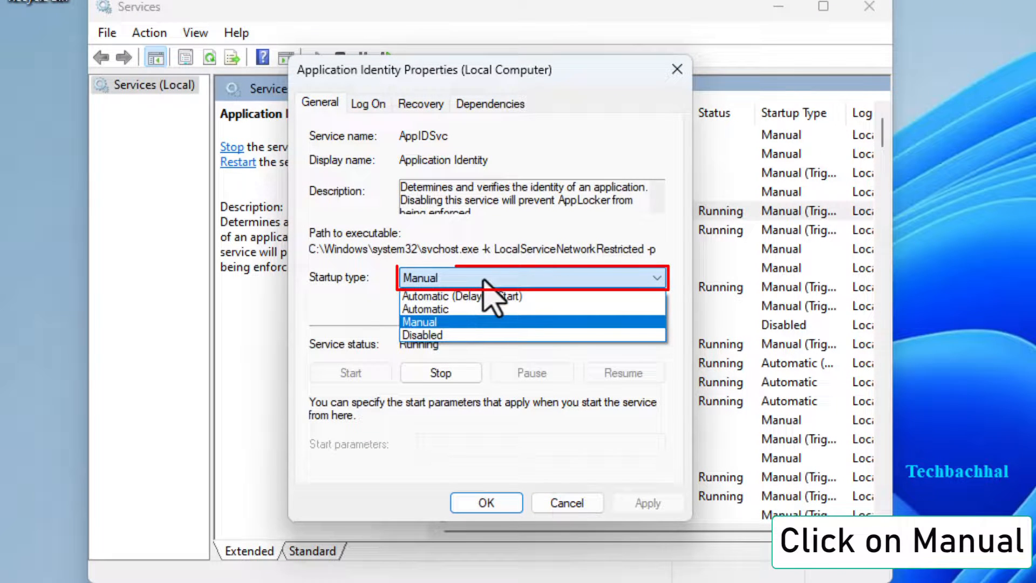
click(422, 334)
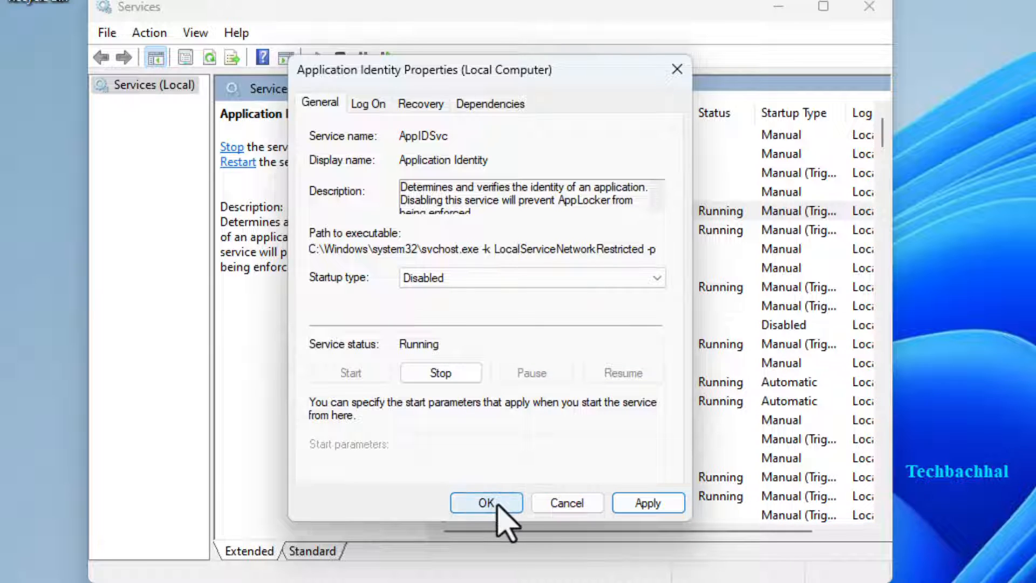
mouse_move(675, 70)
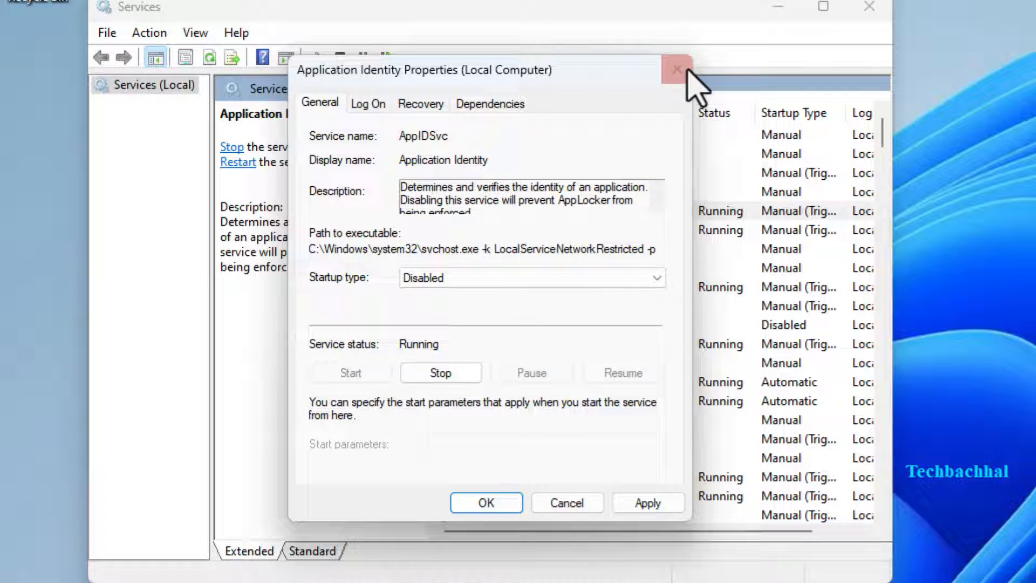
click(675, 70)
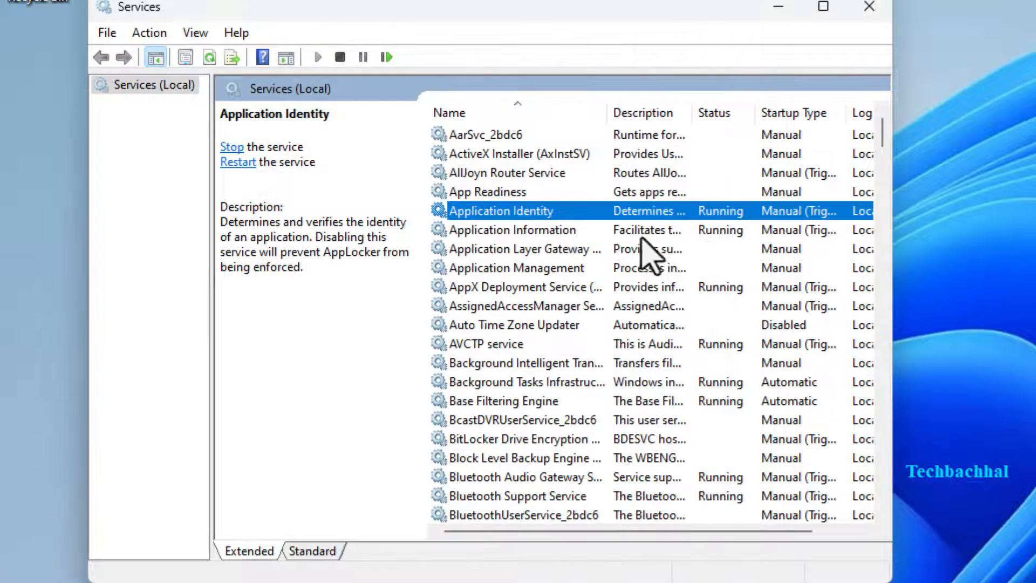
click(868, 7)
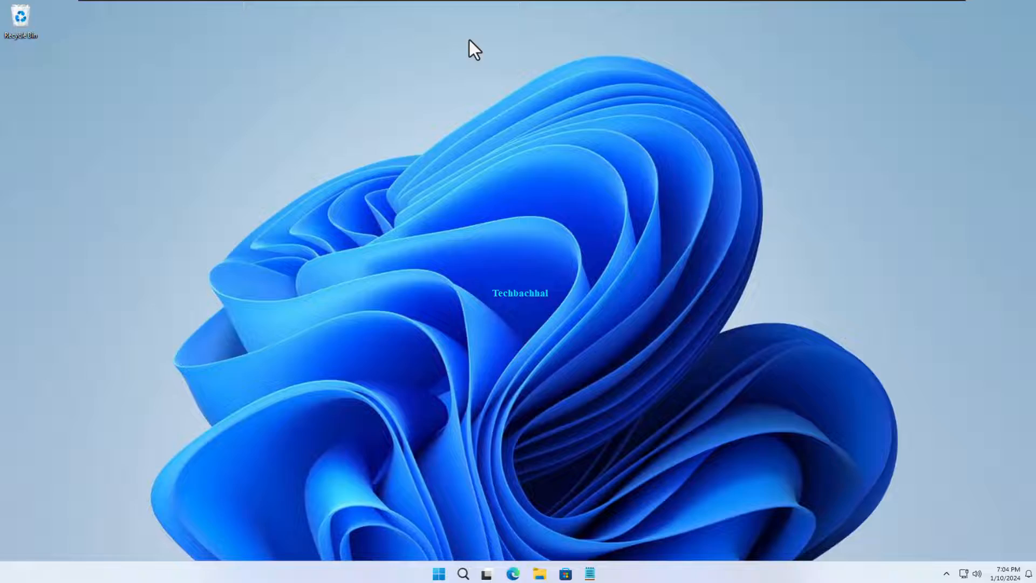
mouse_move(473, 349)
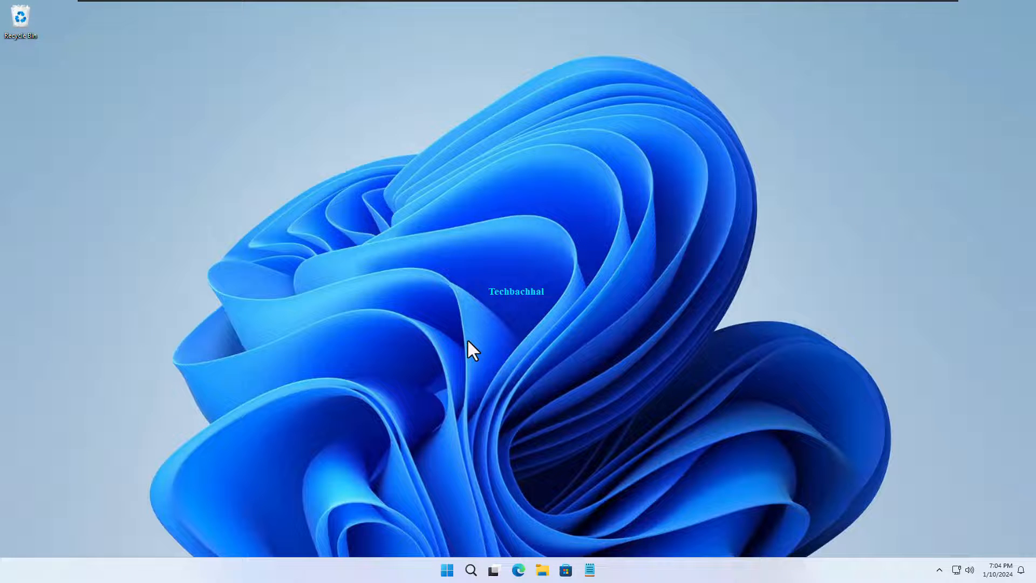
mouse_move(447, 570)
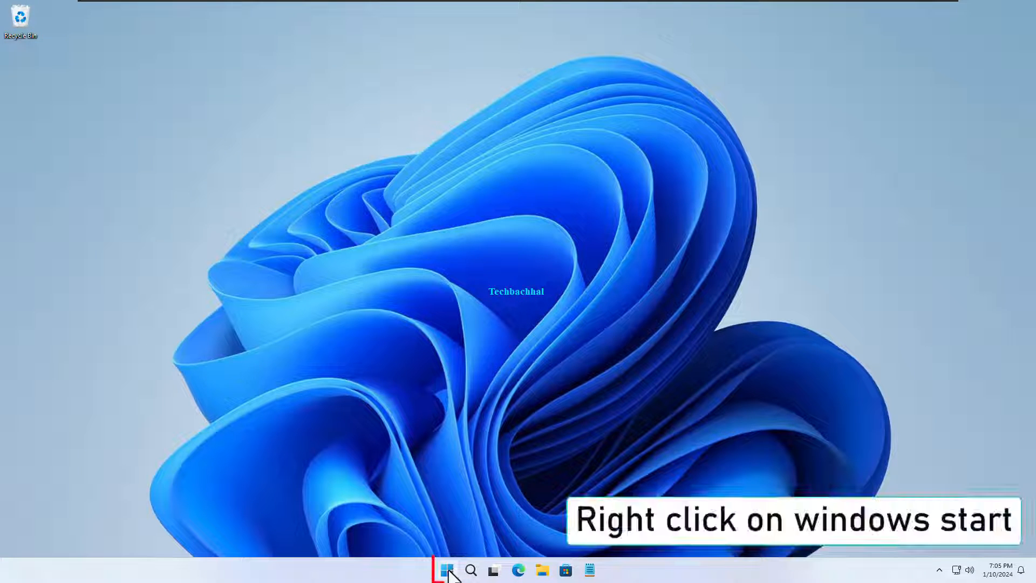
- Open the Installed apps page from the Start button's quick-link menu
right_click(449, 570)
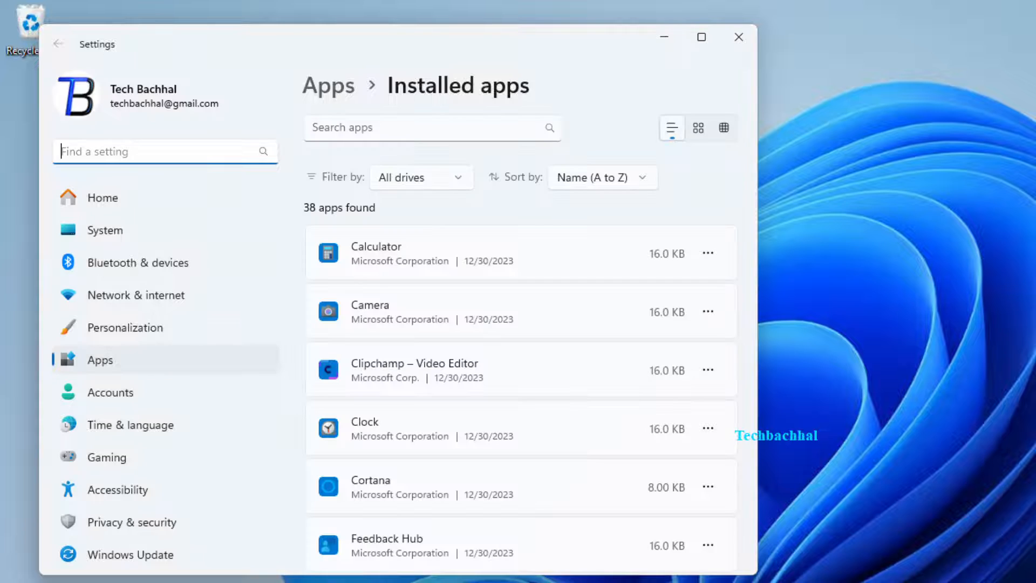
mouse_move(634, 280)
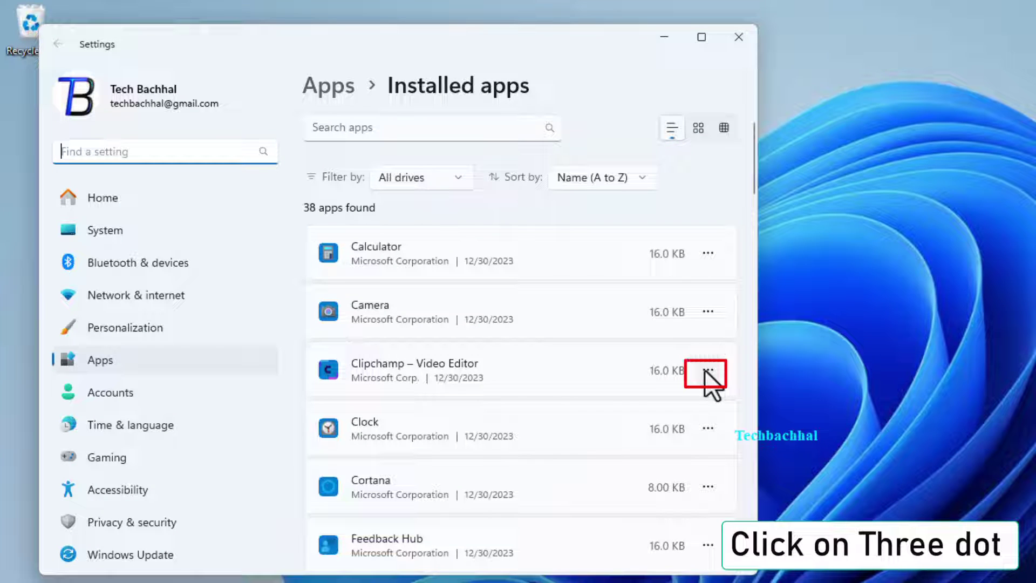
- Uninstall Clipchamp – Video Editor, confirm it, and close Settings
click(706, 370)
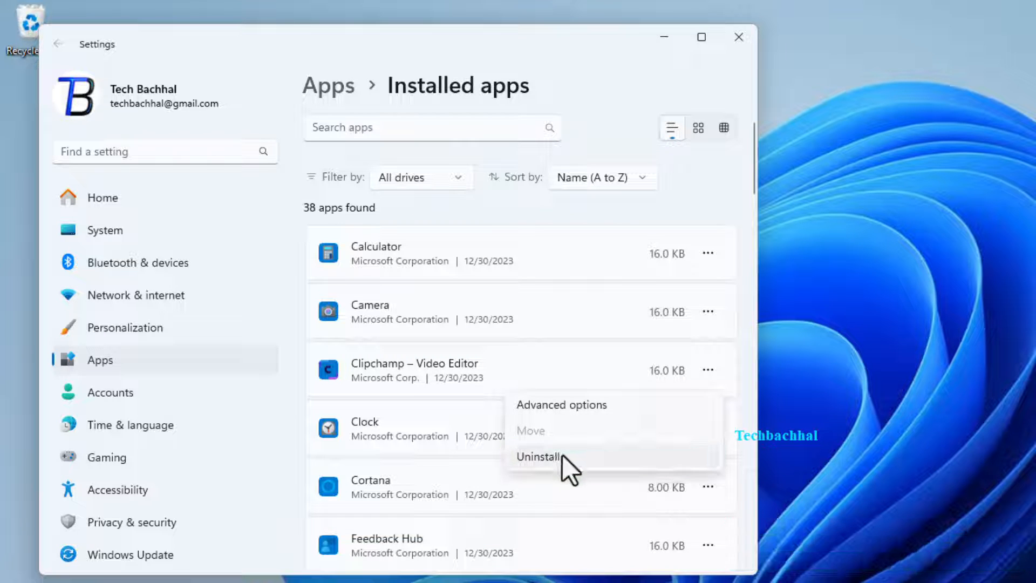
click(538, 455)
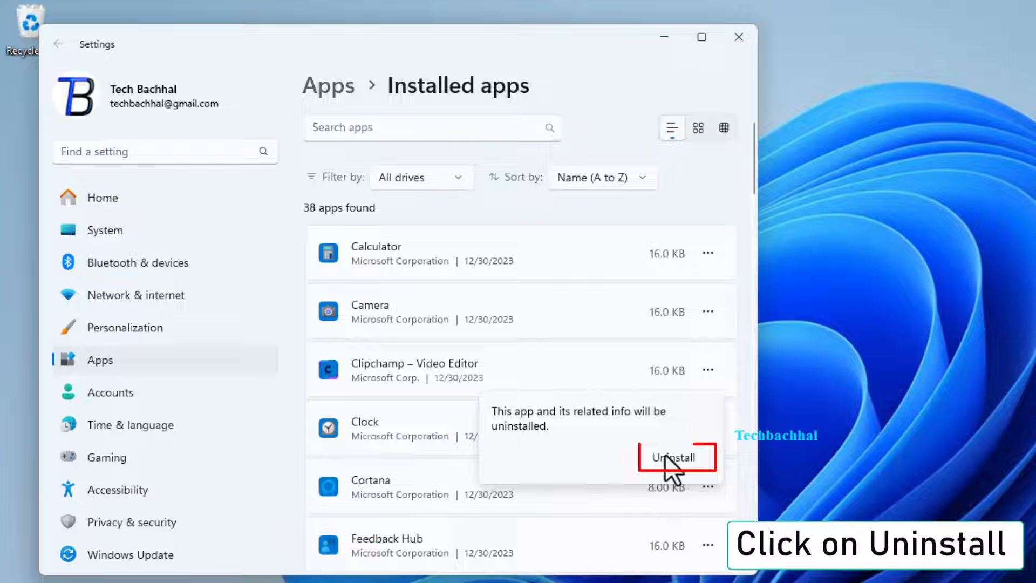
click(675, 457)
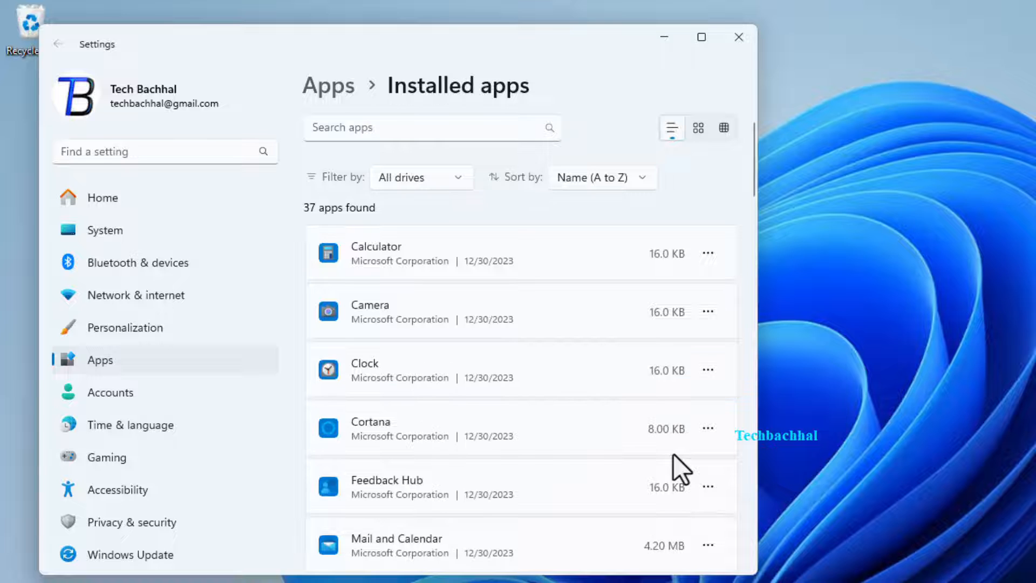
click(738, 36)
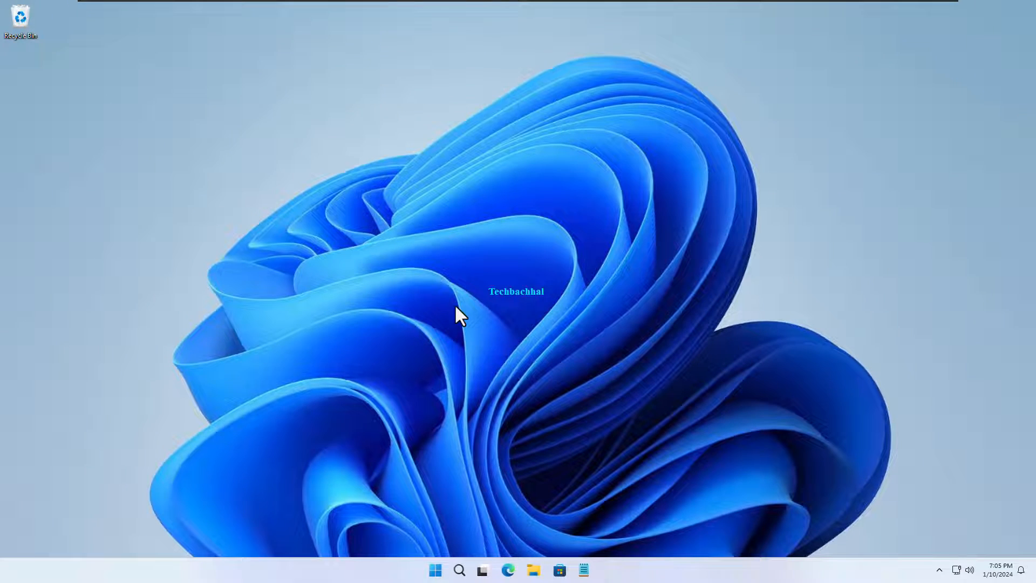
mouse_move(447, 569)
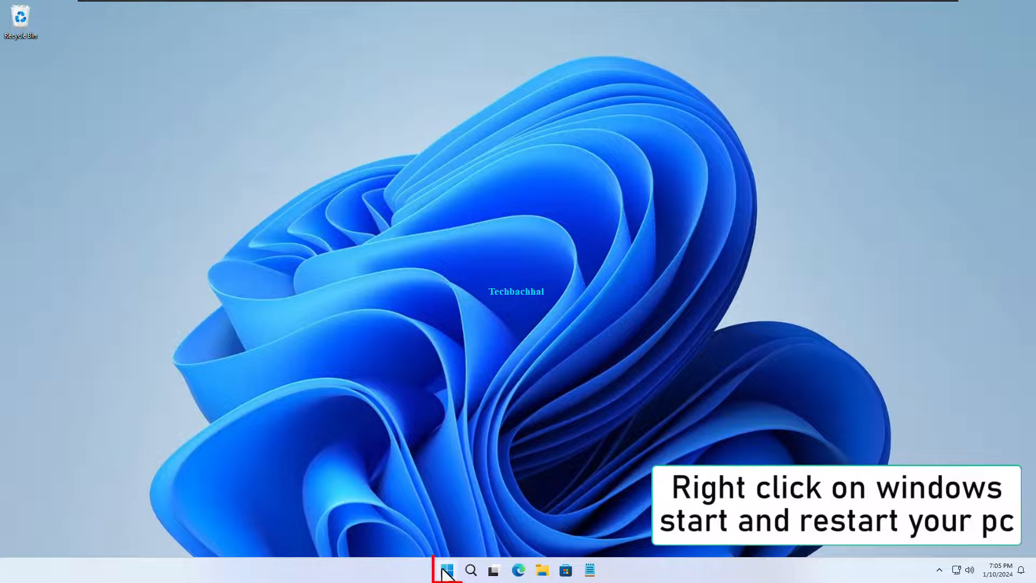
- Open the quick-link menu's Shut down or sign out submenu to reach Restart
right_click(446, 569)
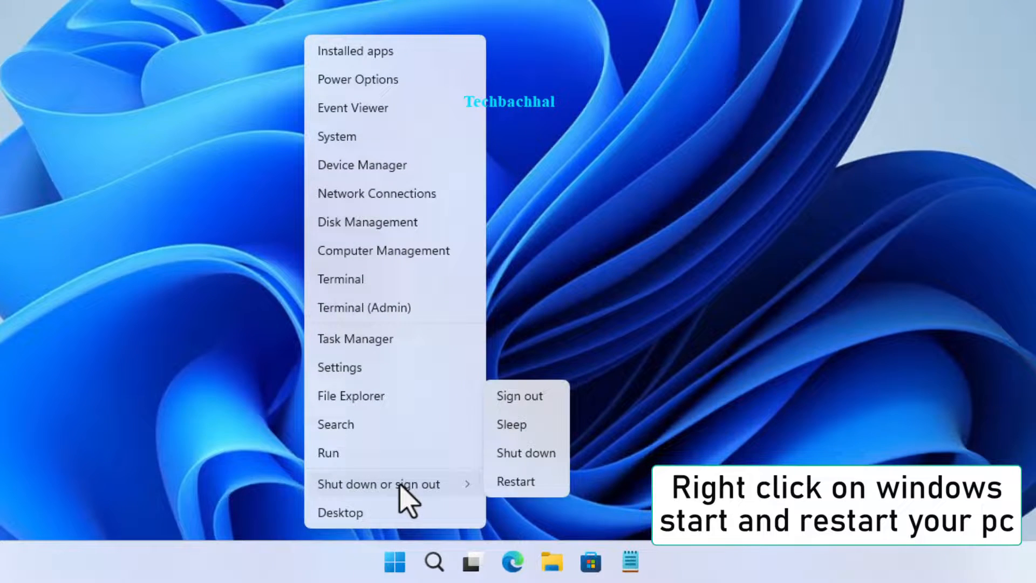